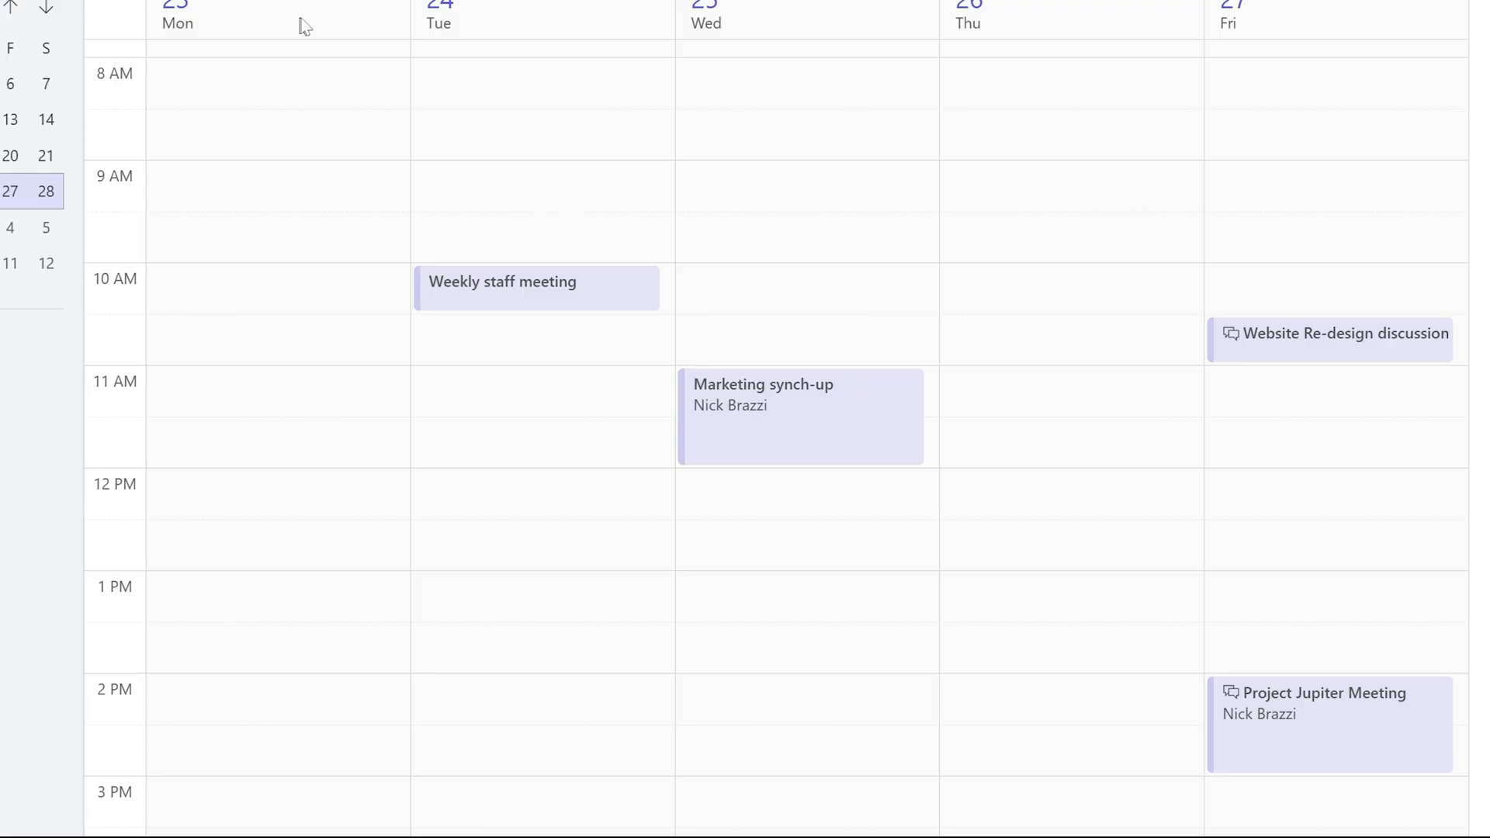
From the Calendar event card, view the recap of the Website Re-design discussion meeting.
left_click(1331, 340)
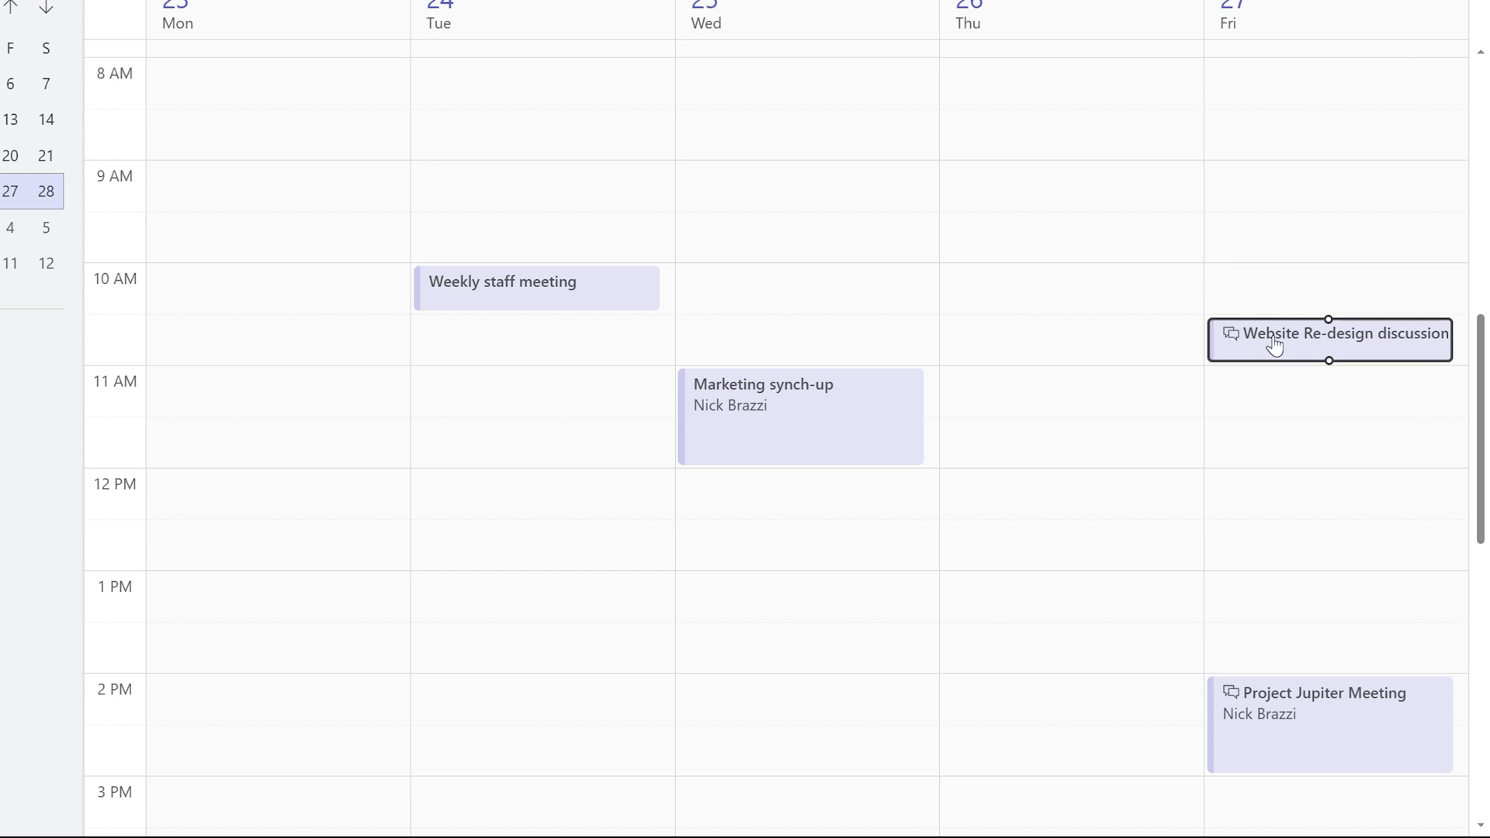
left_click(1329, 340)
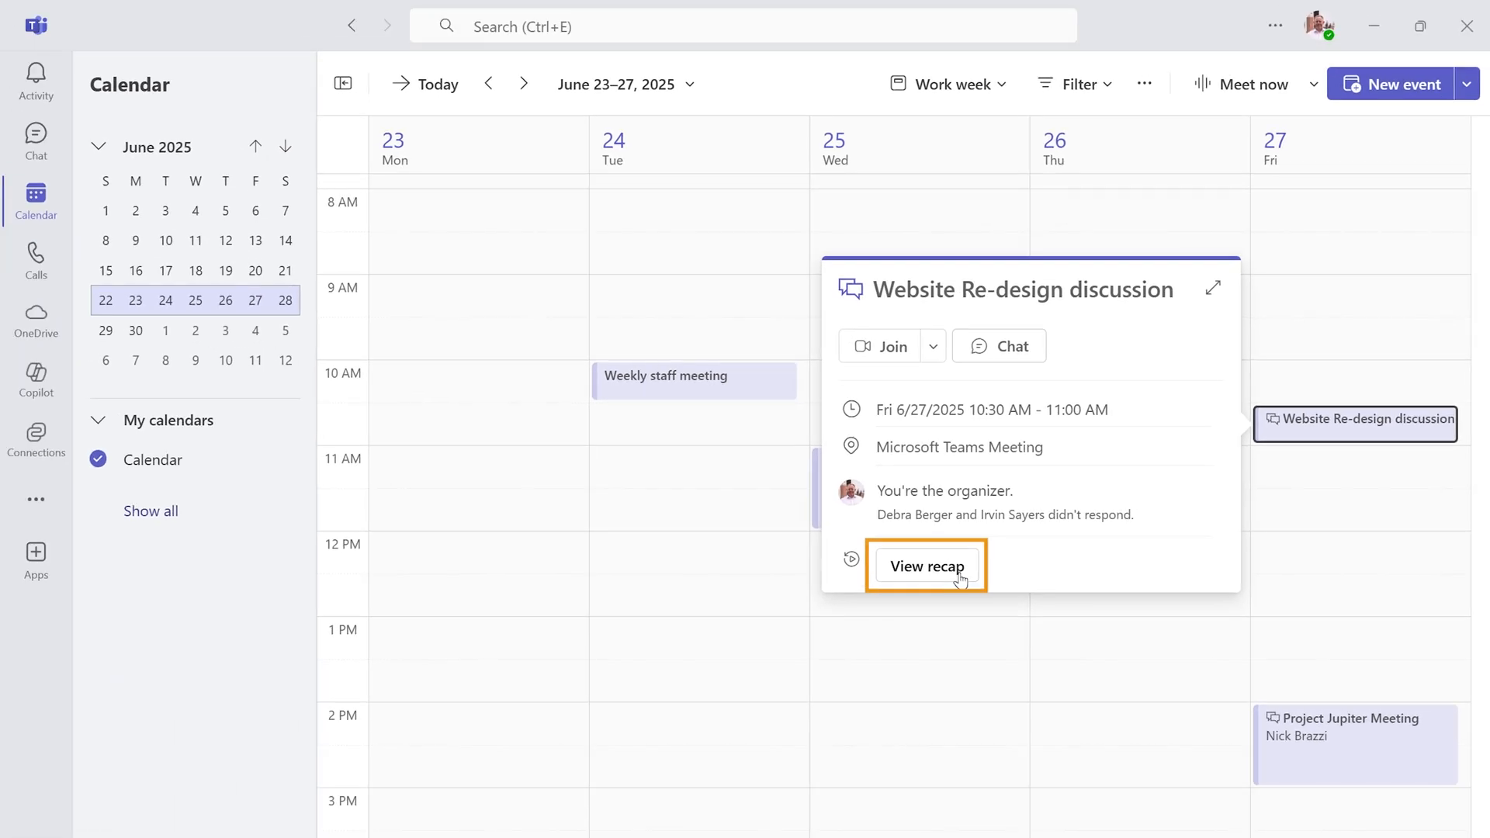
left_click(926, 565)
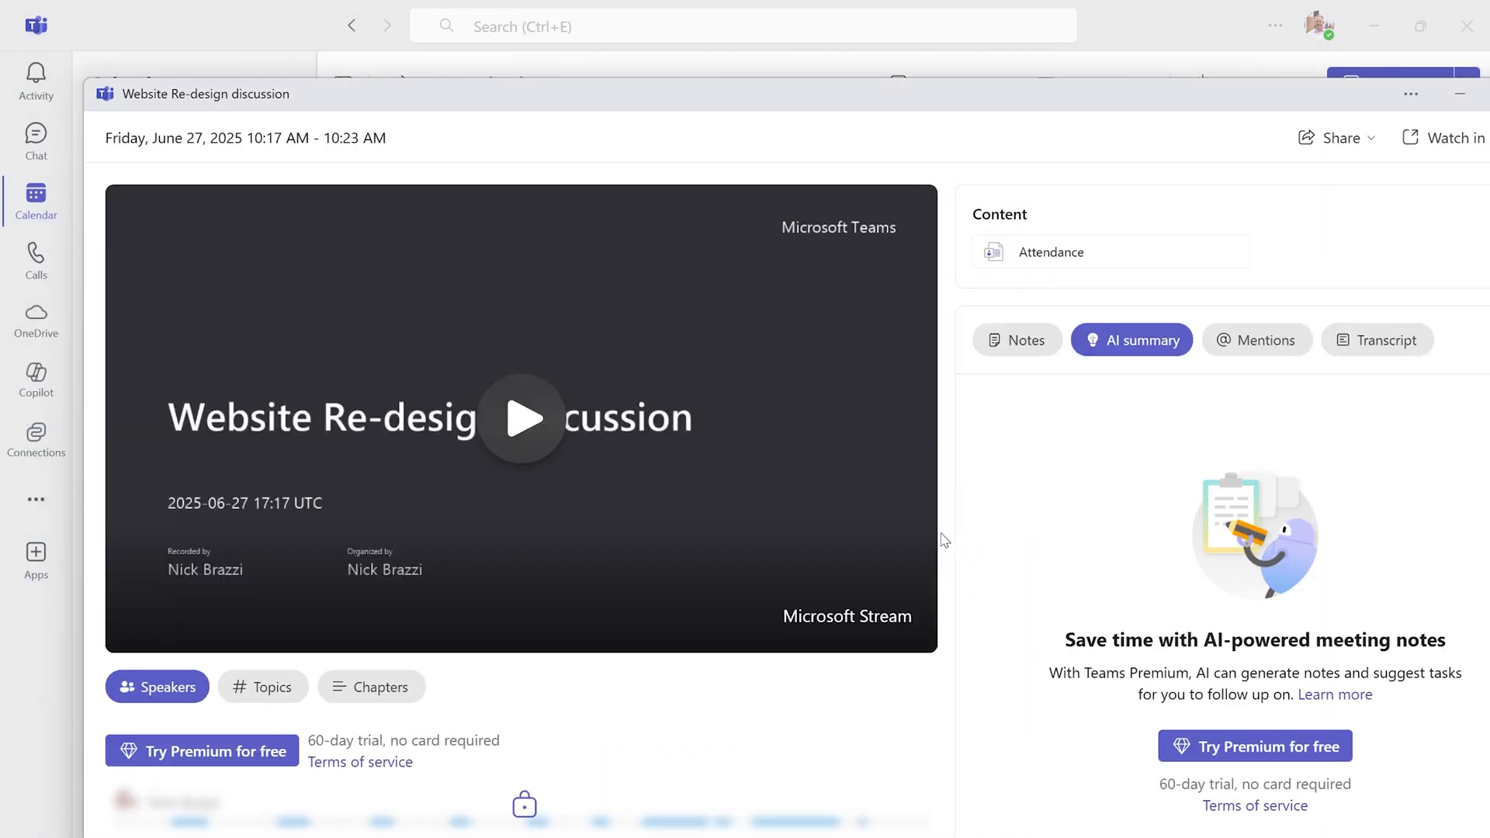
Play the recap's meeting recording for a few seconds, then pause it.
left_click(522, 418)
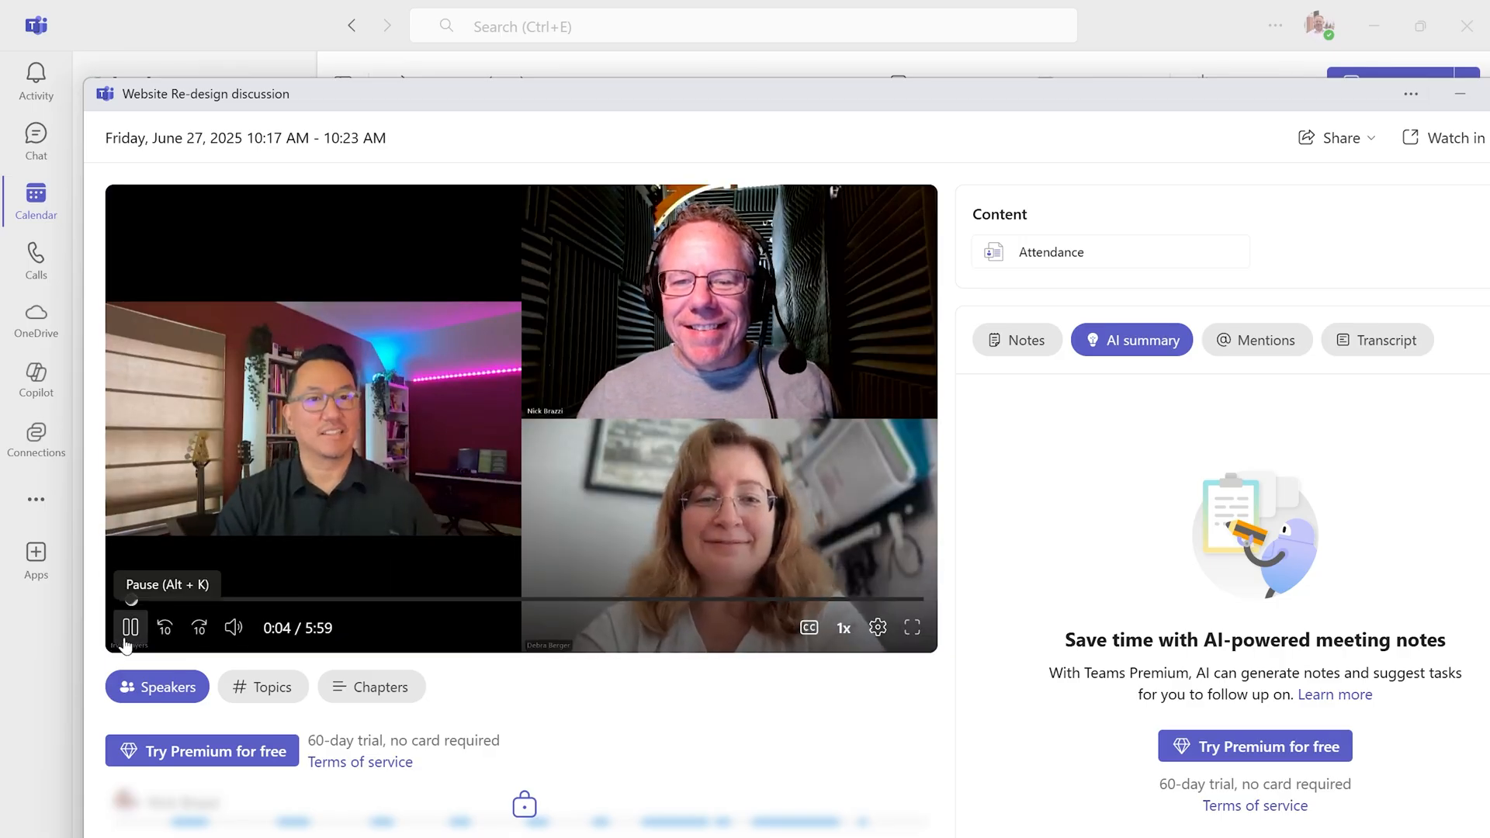
left_click(130, 628)
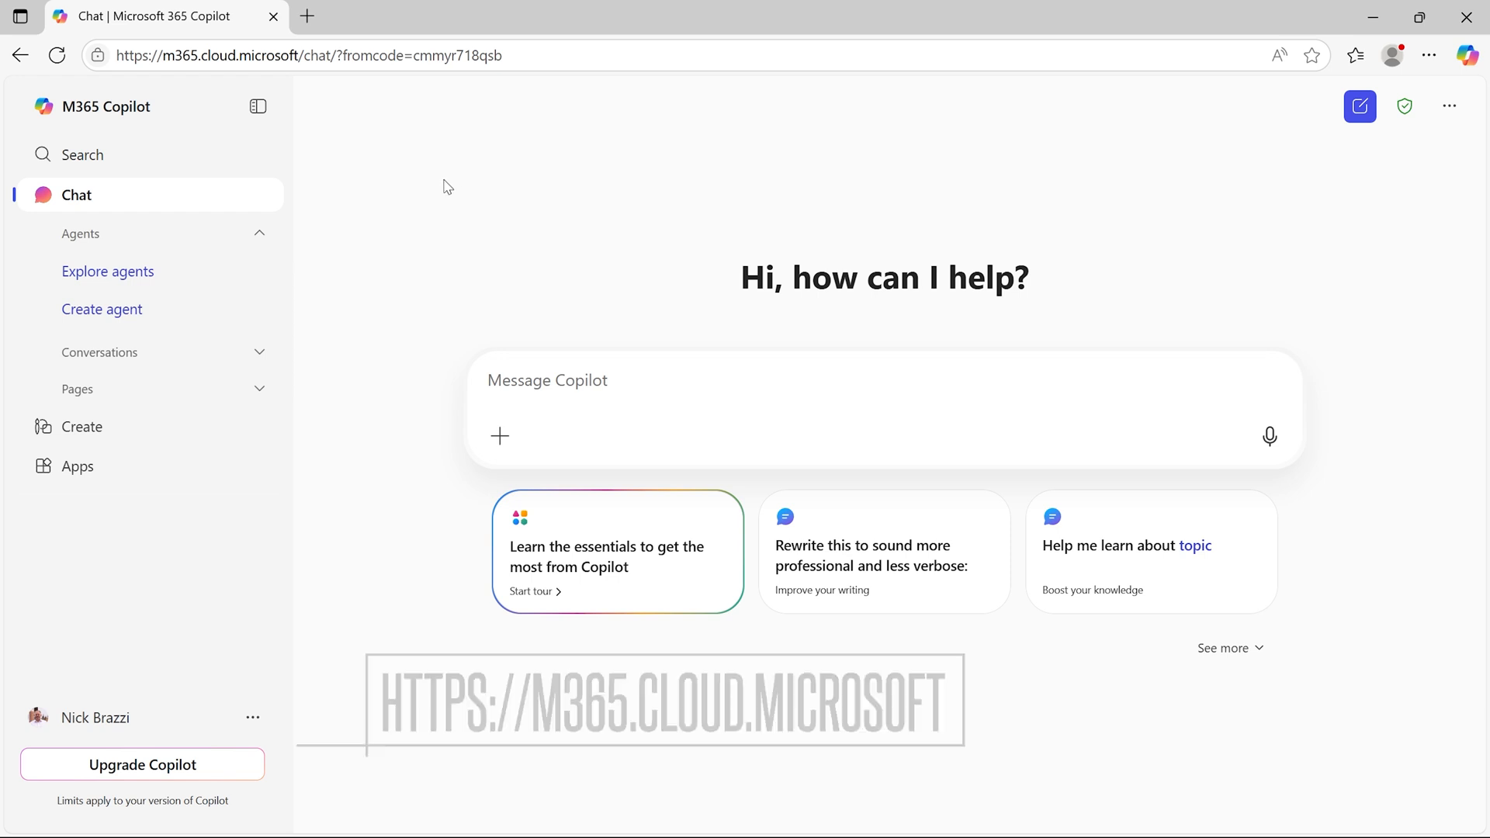
From the Copilot Apps list, show all apps and launch Clipchamp.
left_click(77, 466)
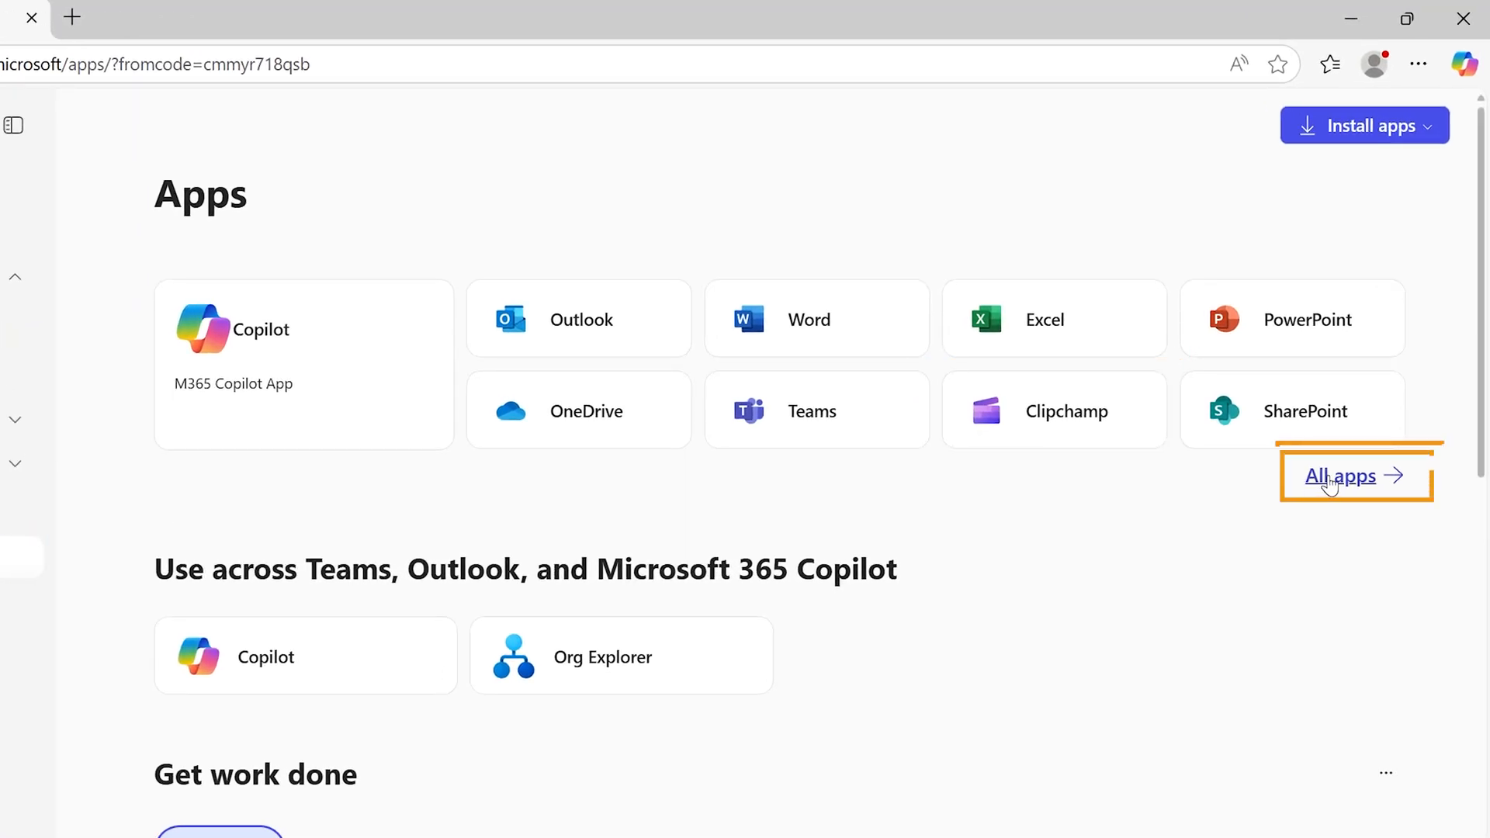
left_click(1341, 475)
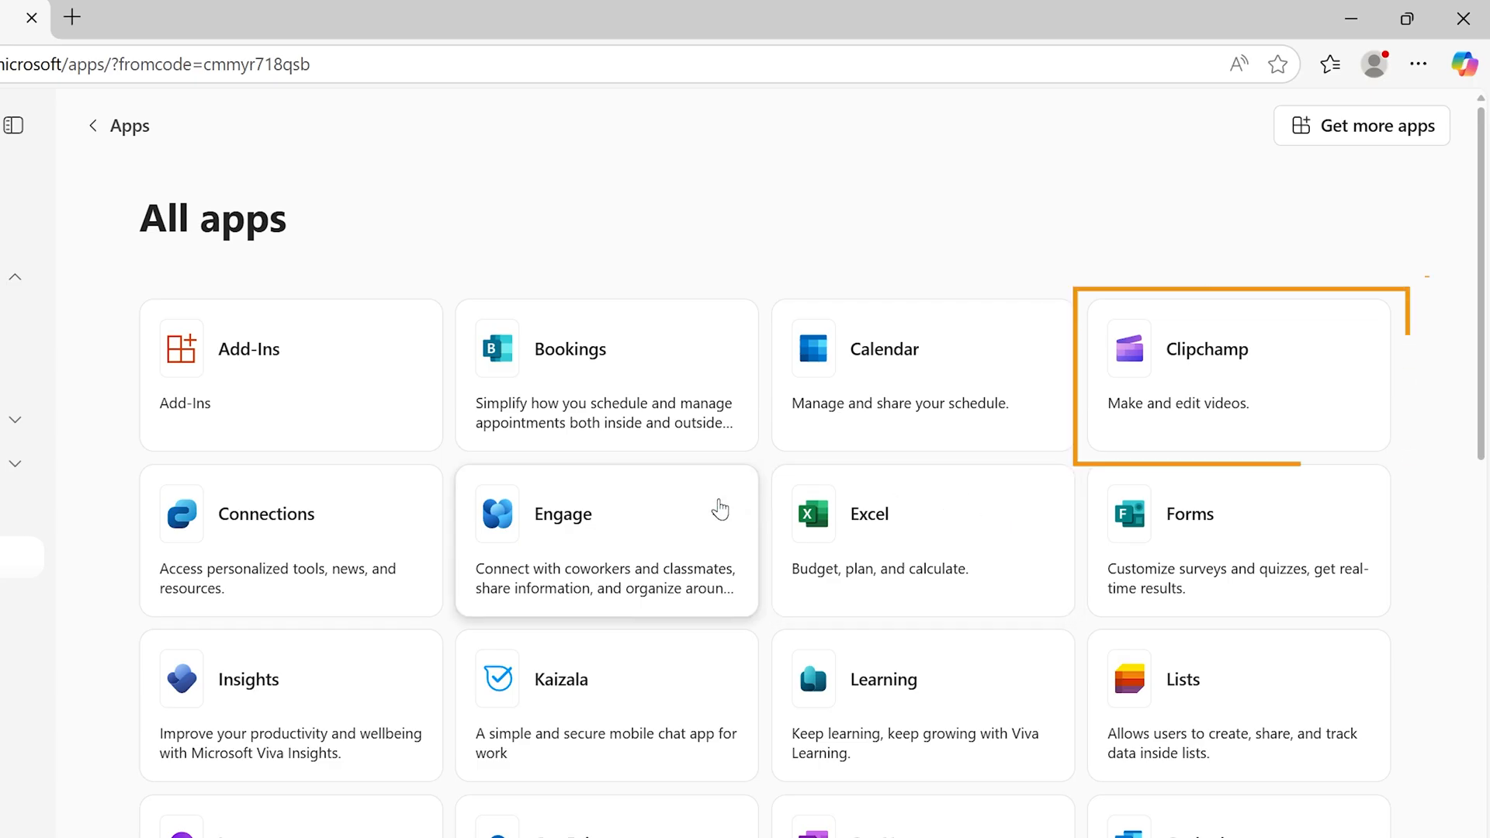
left_click(1208, 349)
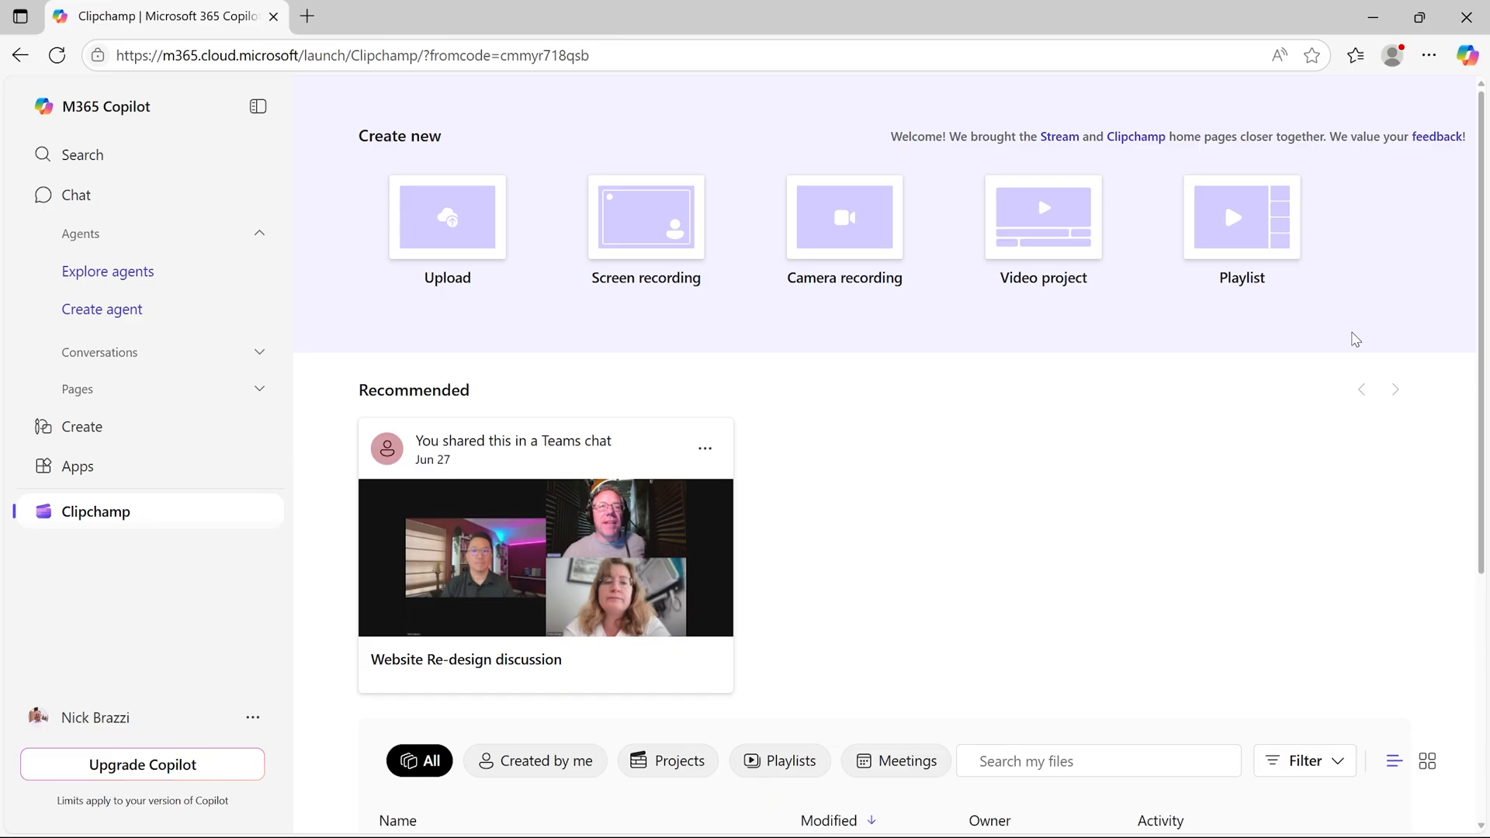
Select the Website Re-design discussion recording from the Clipchamp home file list.
scroll("down", 3)
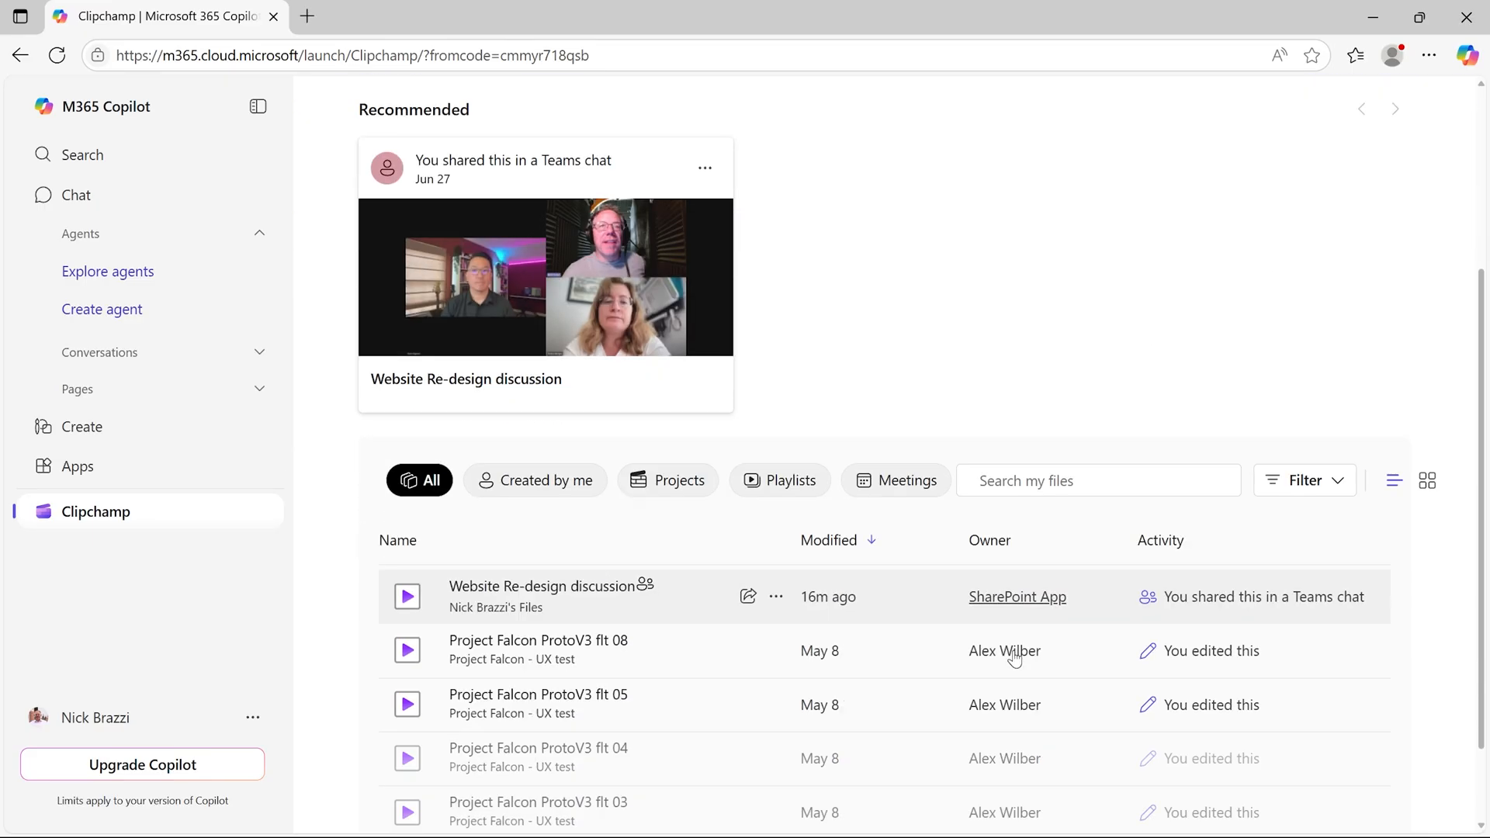
scroll("down", 3)
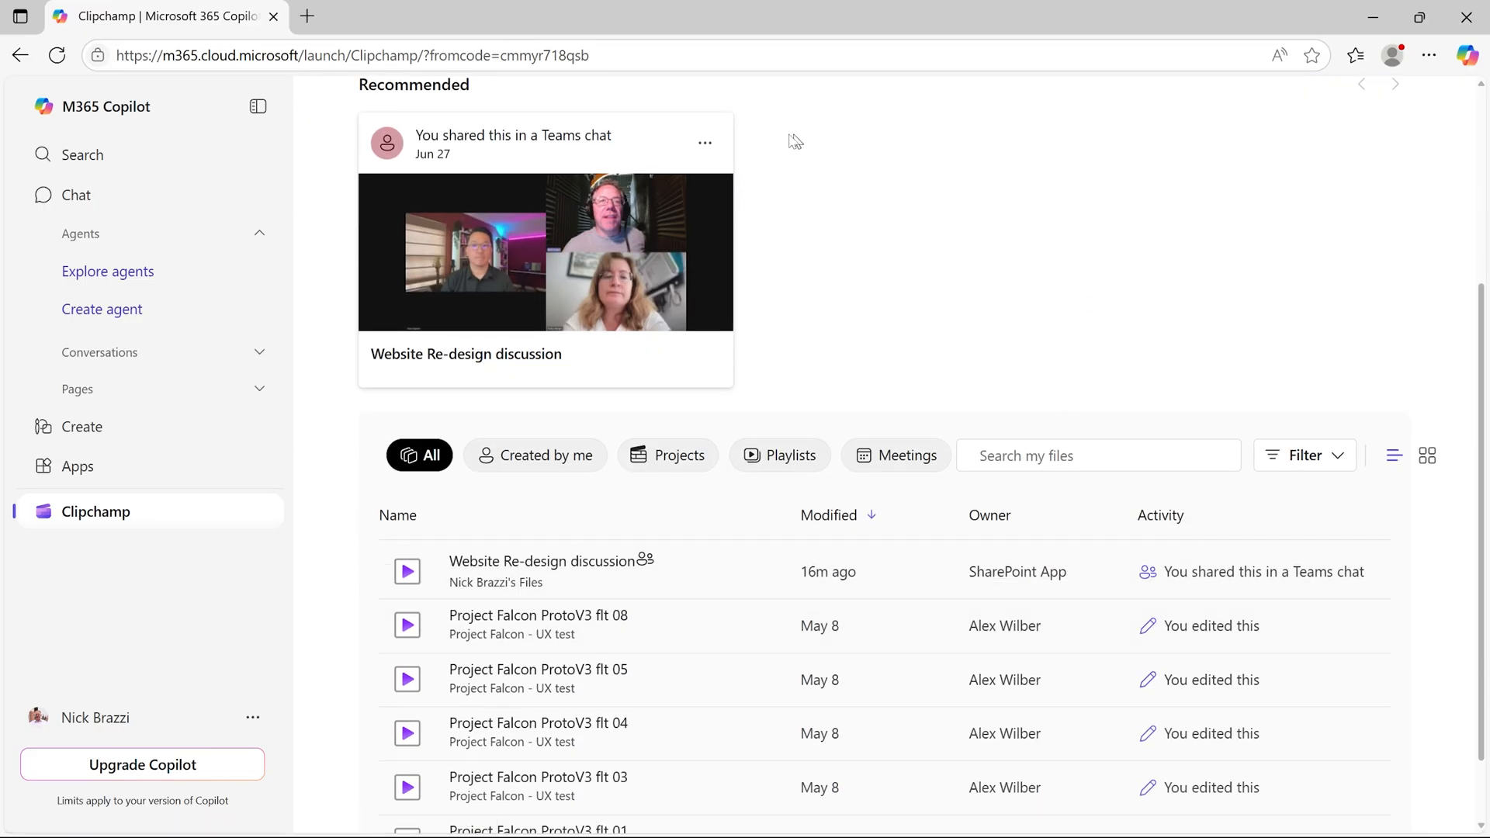
left_click(545, 251)
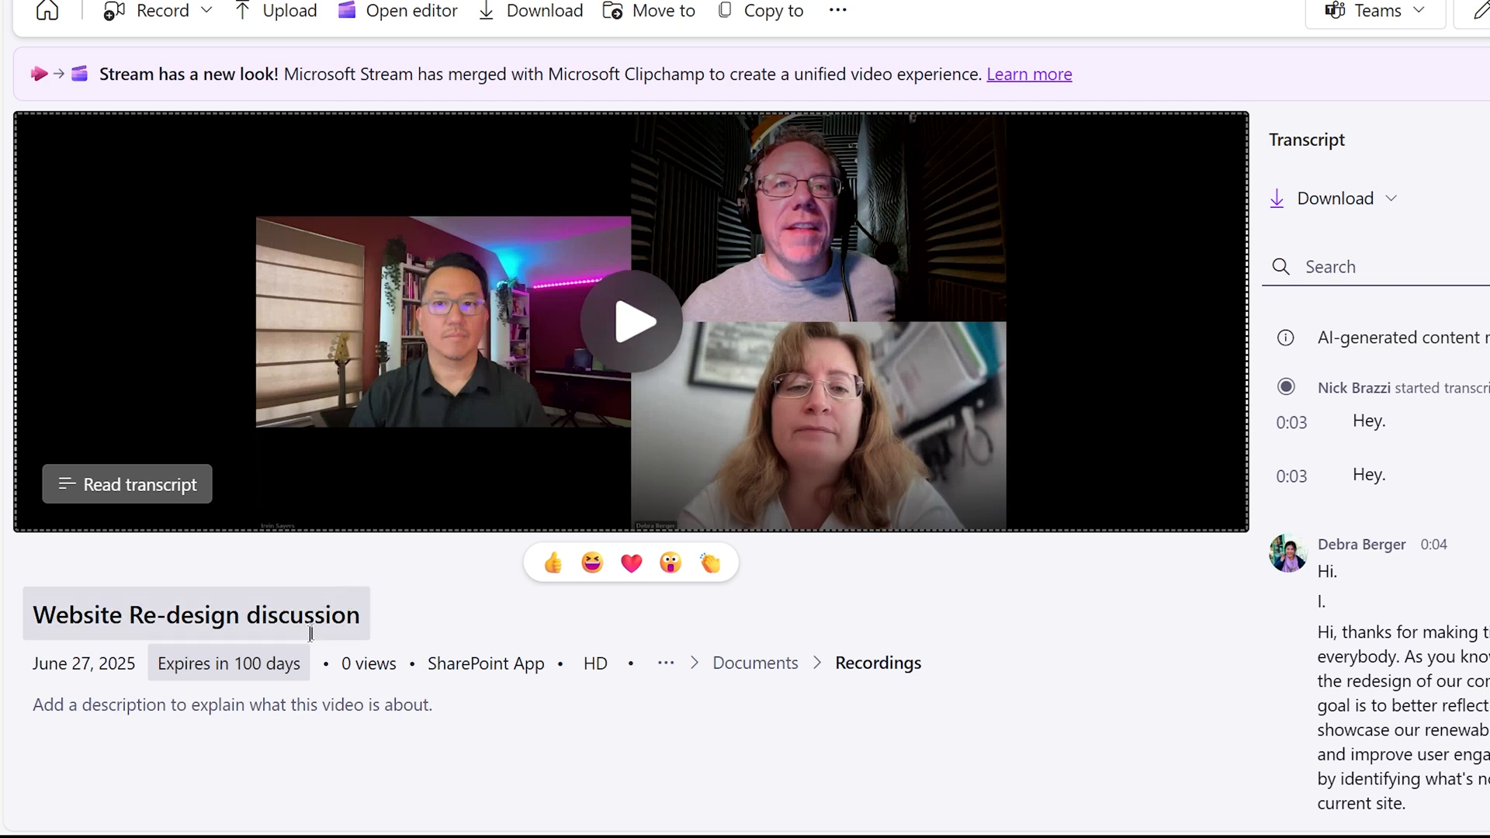
Show the extend/remove choices behind the recording's 'Expires in 100 days' label.
left_click(228, 663)
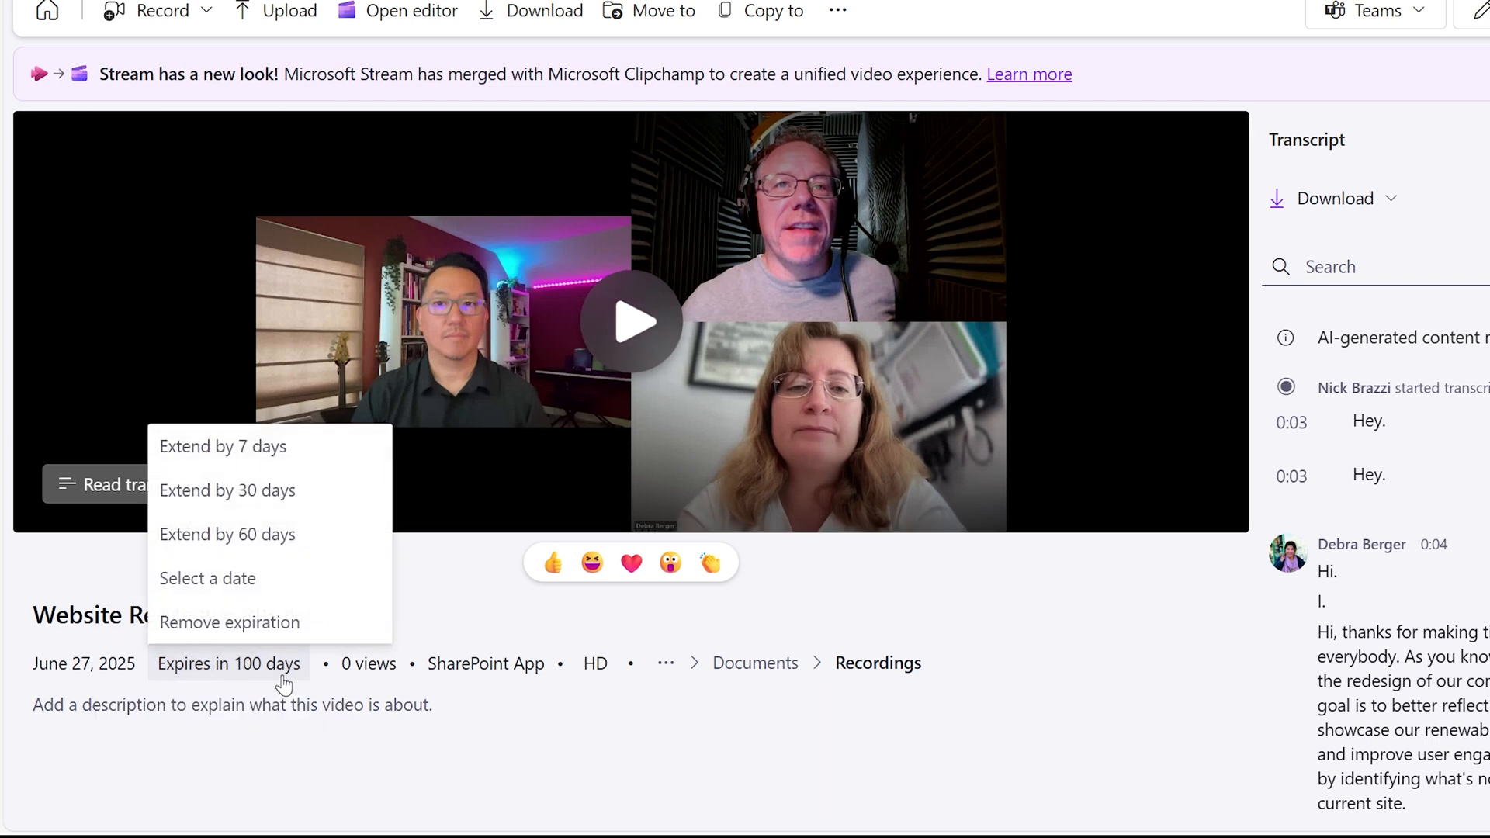